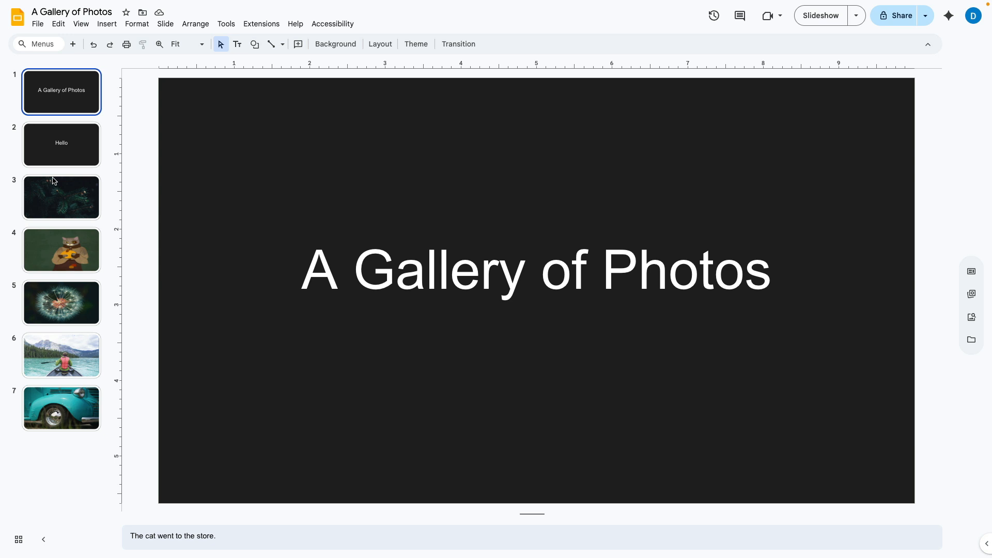
pyautogui.moveTo(56, 140)
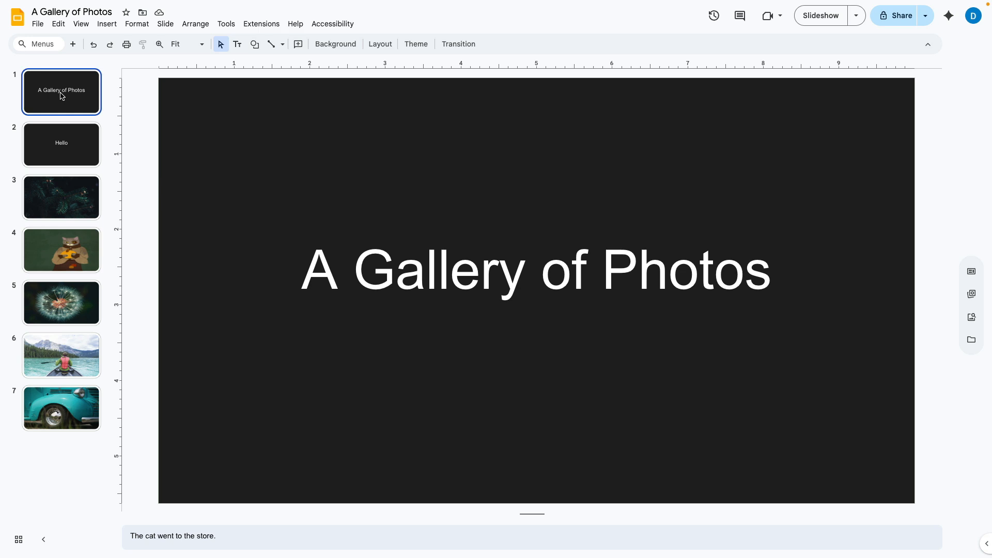
# - Select the title, pine branch and dandelion slides together and choose Delete from the menu
pyautogui.click(61, 197)
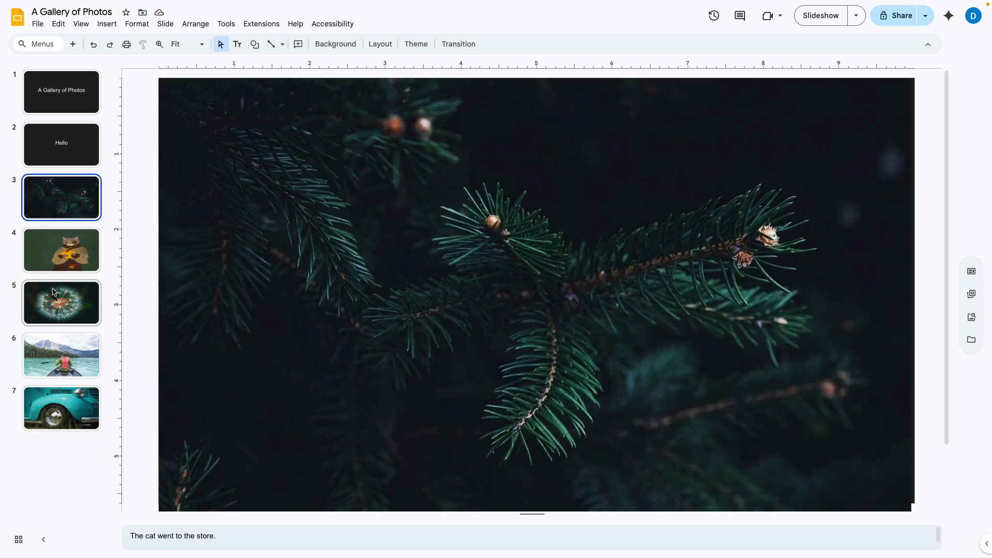
pyautogui.click(61, 303)
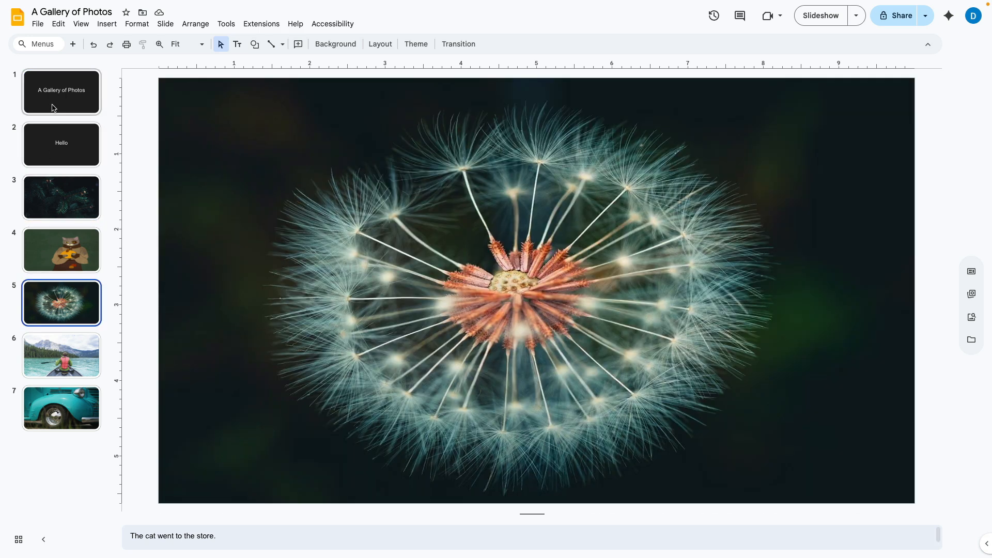
pyautogui.click(61, 91)
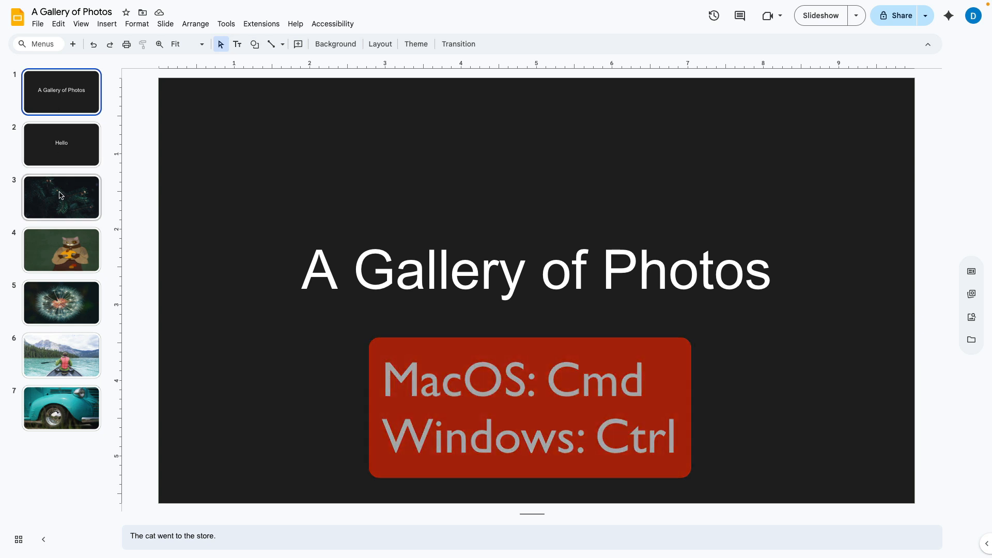
pyautogui.click(61, 196)
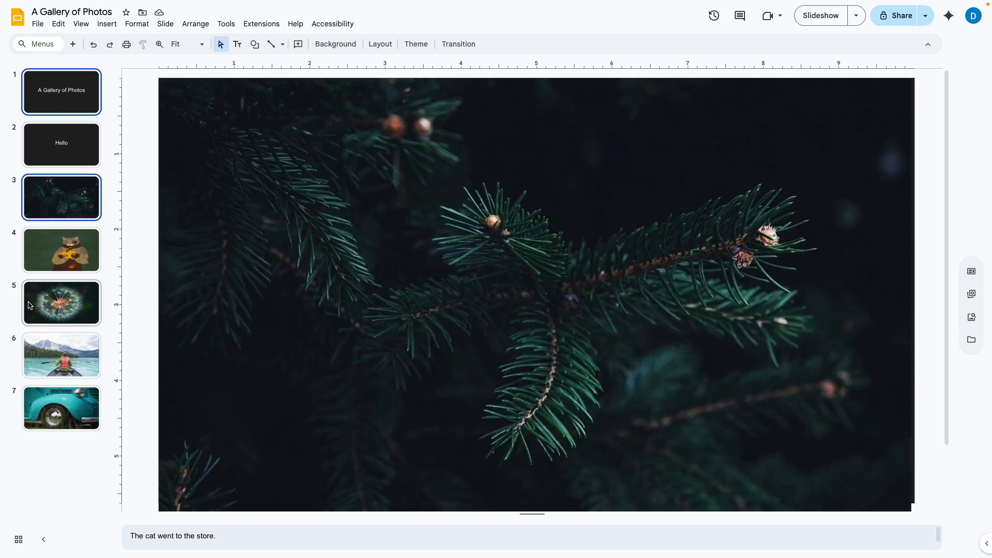
pyautogui.click(61, 303)
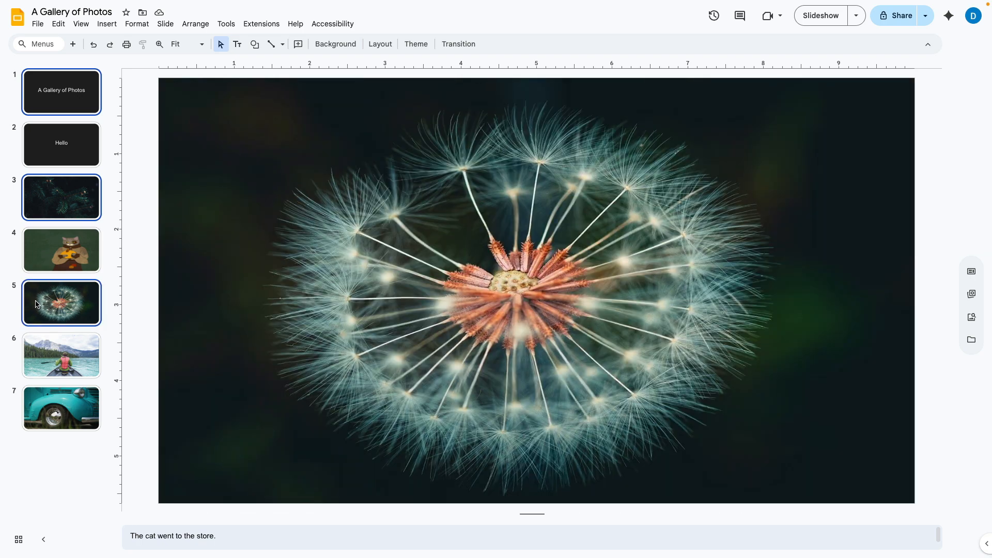
pyautogui.moveTo(38, 311)
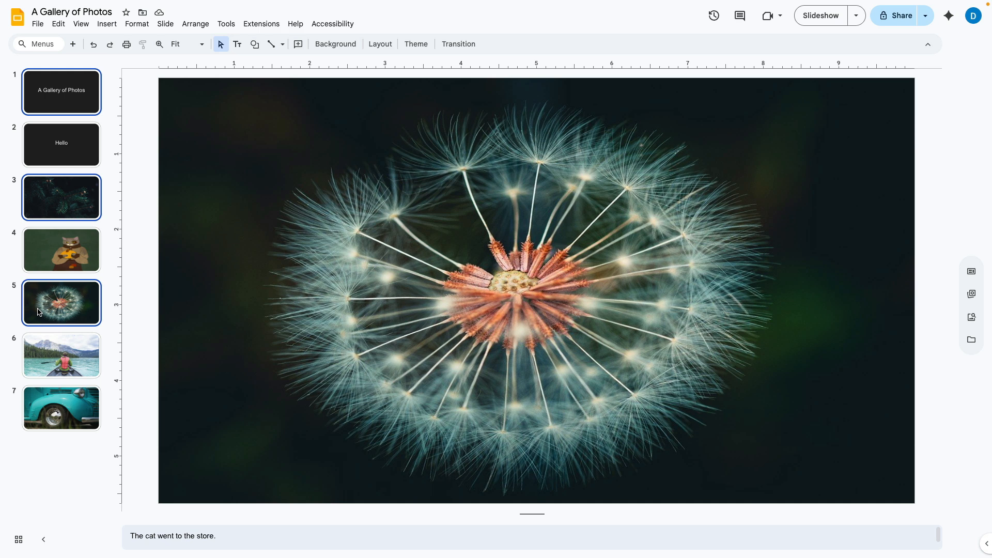
pyautogui.rightClick(61, 302)
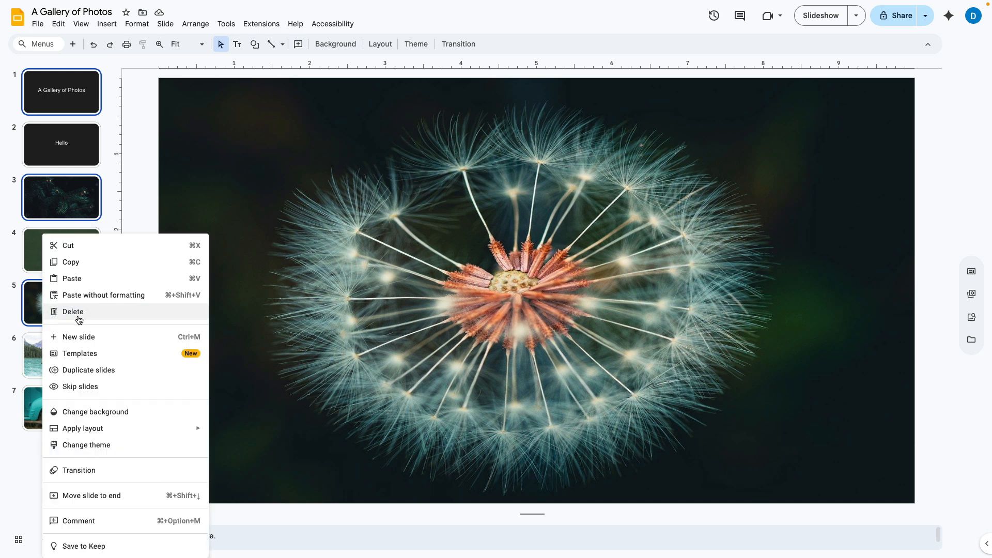
pyautogui.click(72, 311)
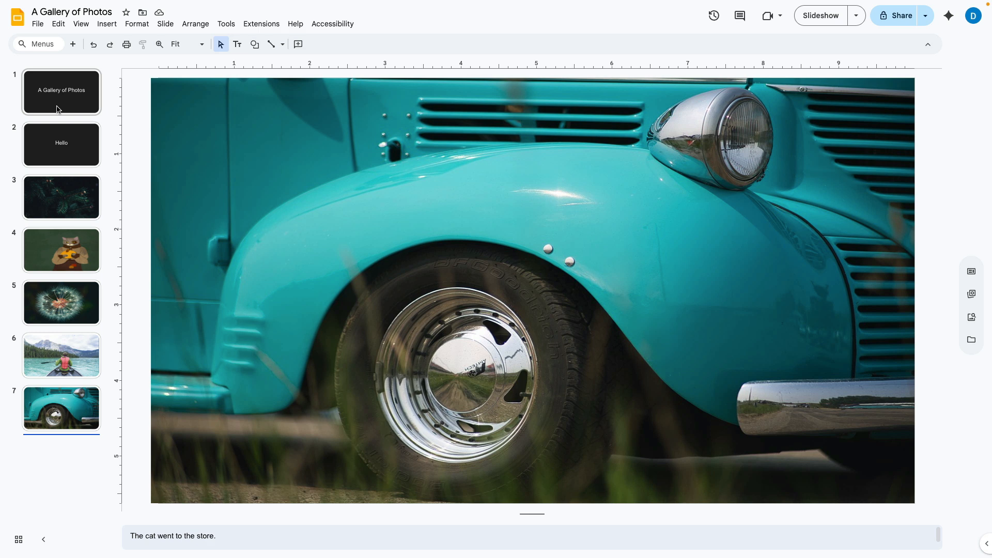
# - Shift-select from the title slide through the cat slide and delete those four slides
pyautogui.click(61, 91)
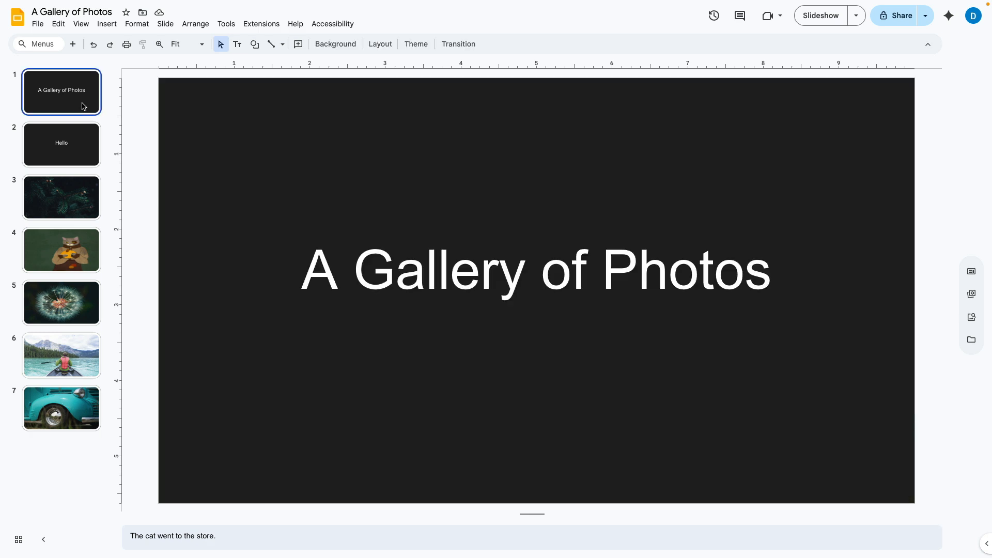
pyautogui.press('shift')
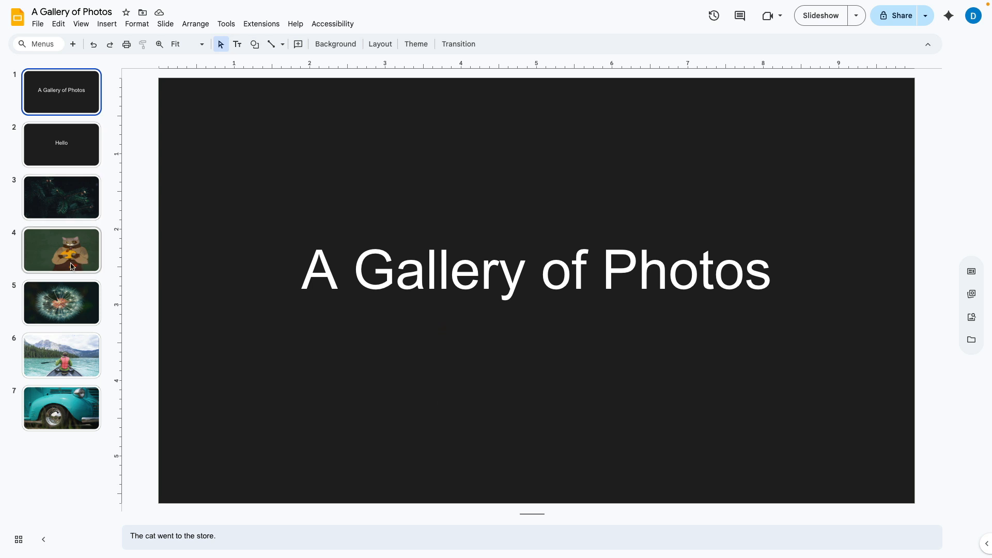
pyautogui.click(60, 249)
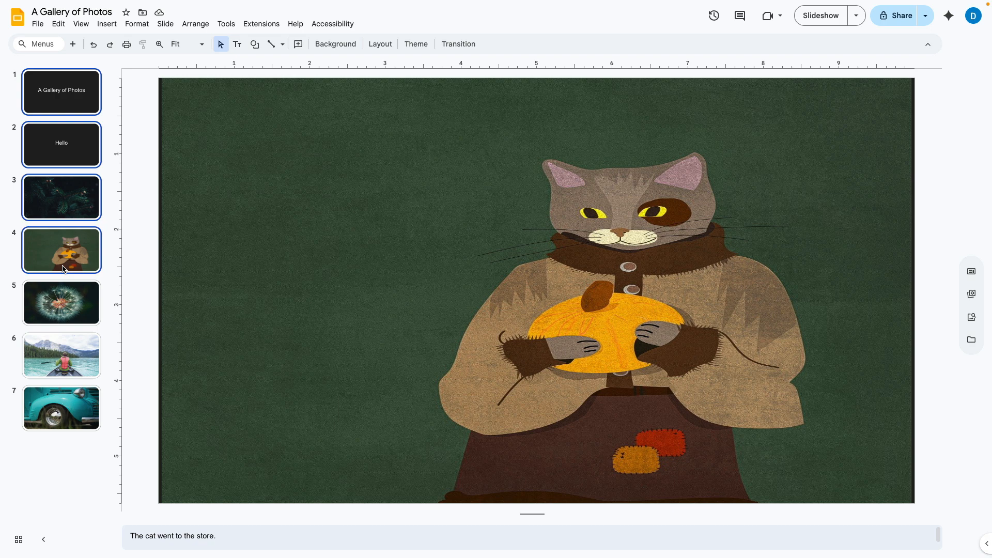
pyautogui.moveTo(65, 262)
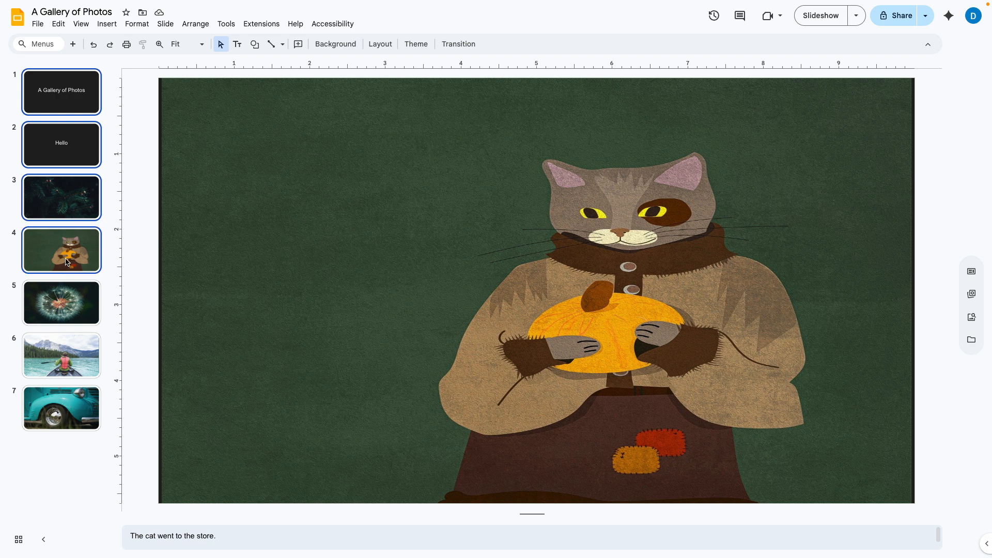
pyautogui.rightClick(61, 249)
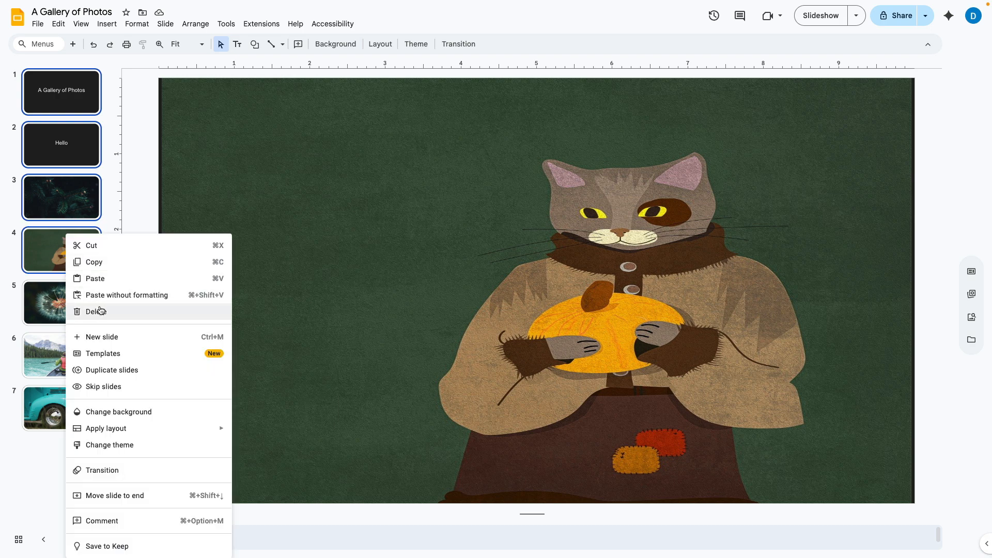
pyautogui.click(96, 311)
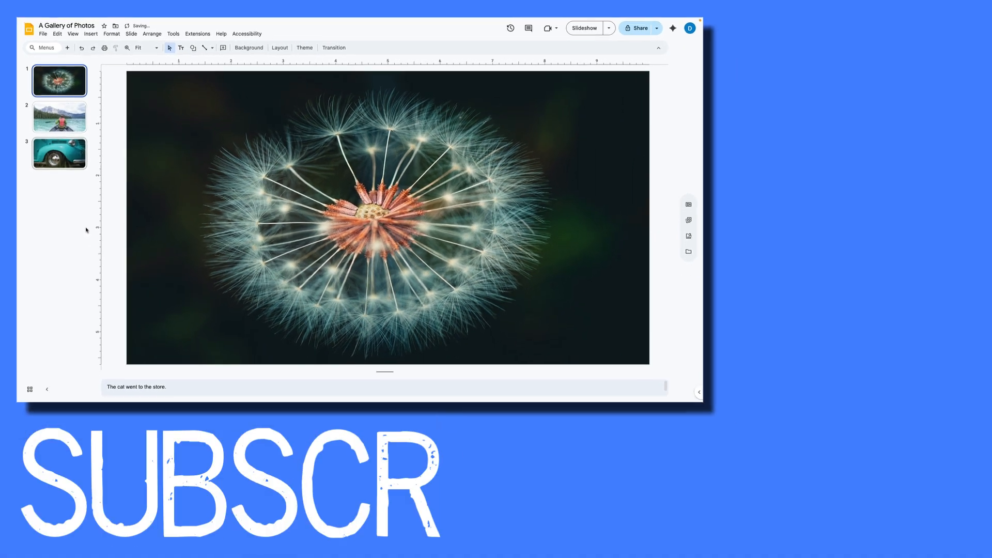